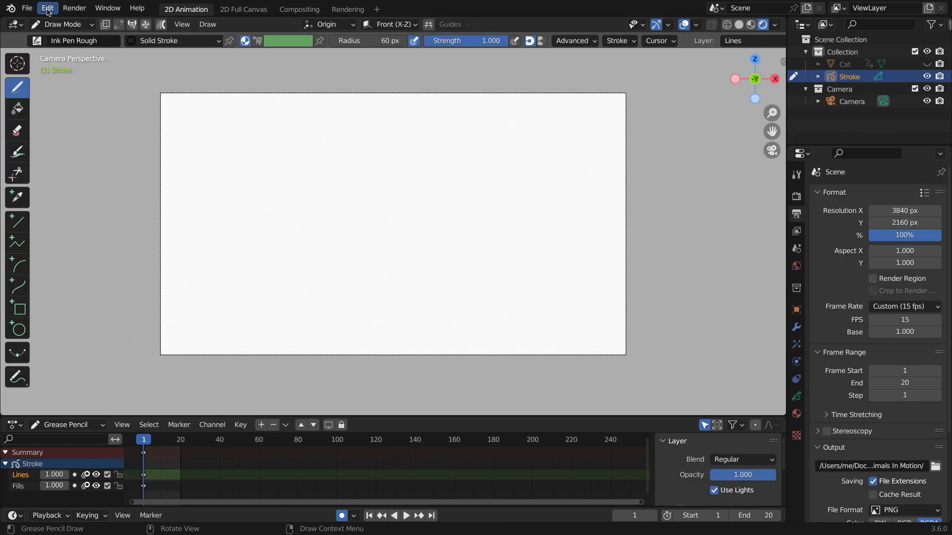
Filter Preferences add-ons by 'imag' to confirm Import Images as Planes is enabled
left_click(47, 8)
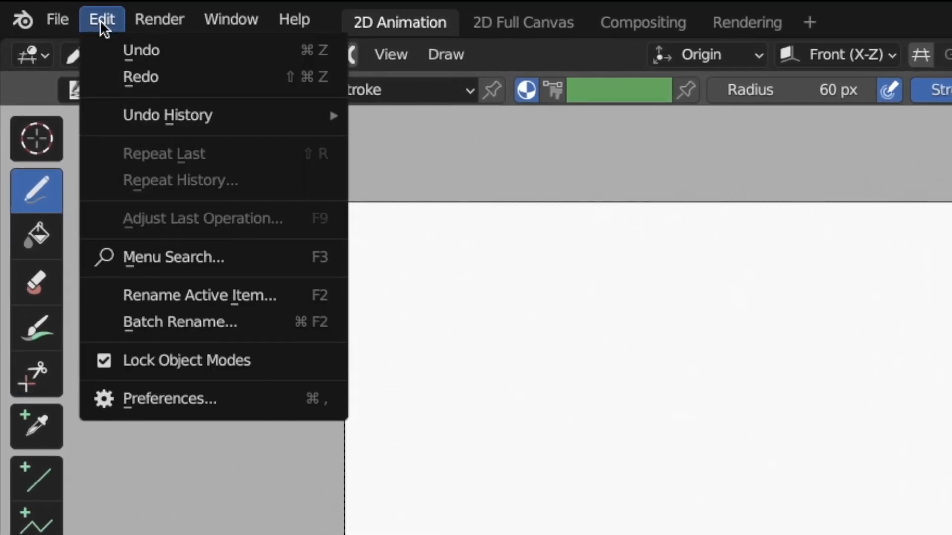
mouse_move(200, 321)
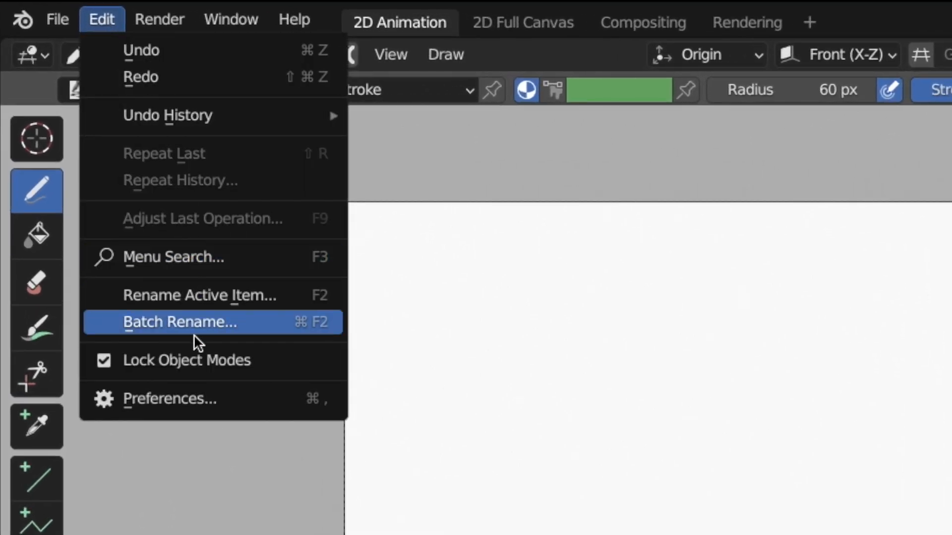
left_click(169, 398)
type("import")
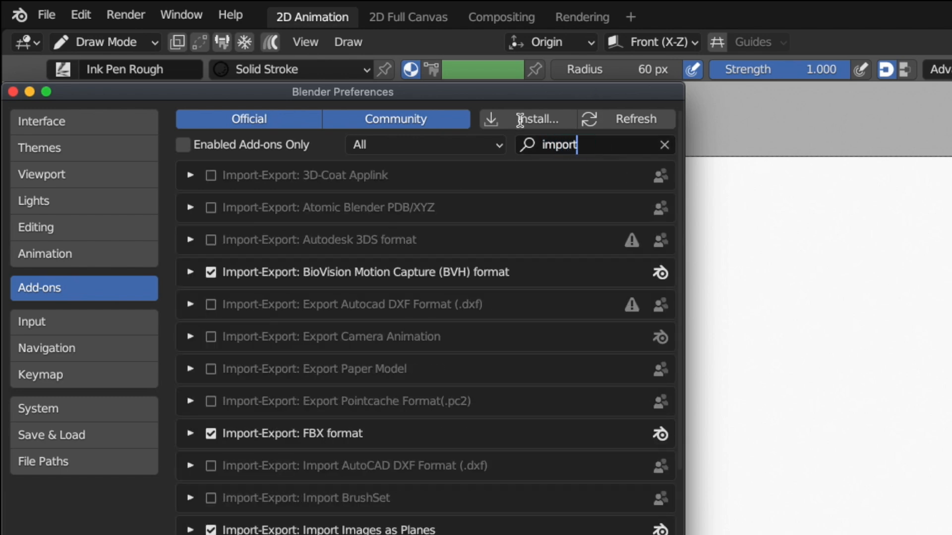
type("imag")
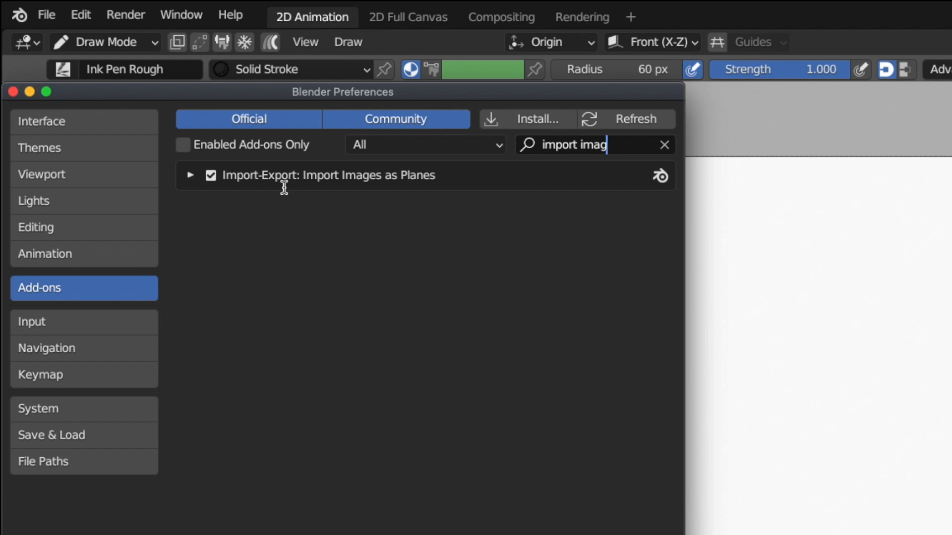
mouse_move(317, 175)
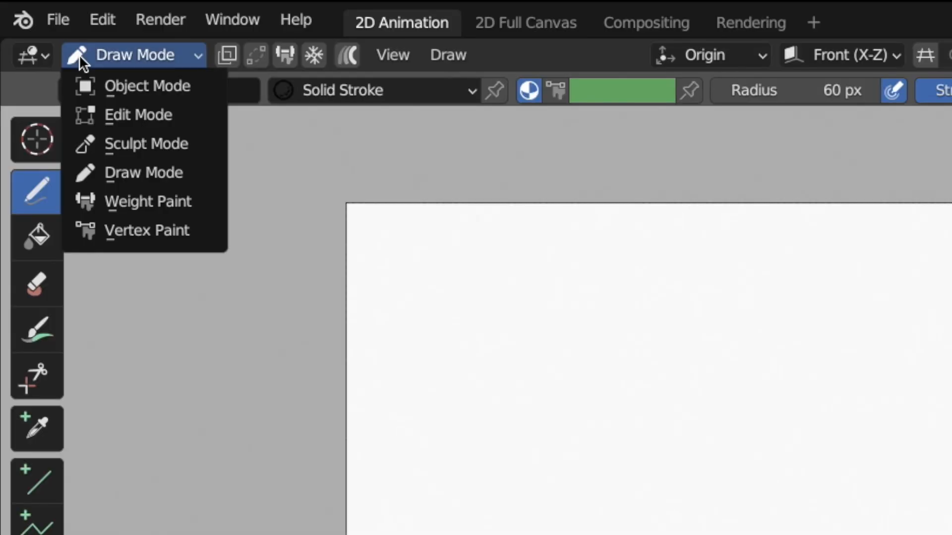
mouse_move(106, 85)
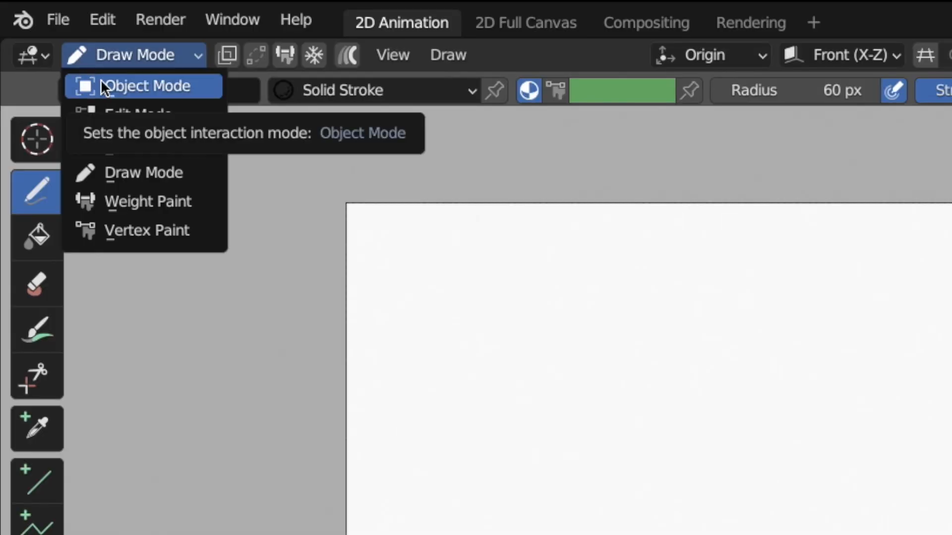
In Object Mode, import Crane.mov as an image plane via Add > Image > Images as Planes
left_click(143, 85)
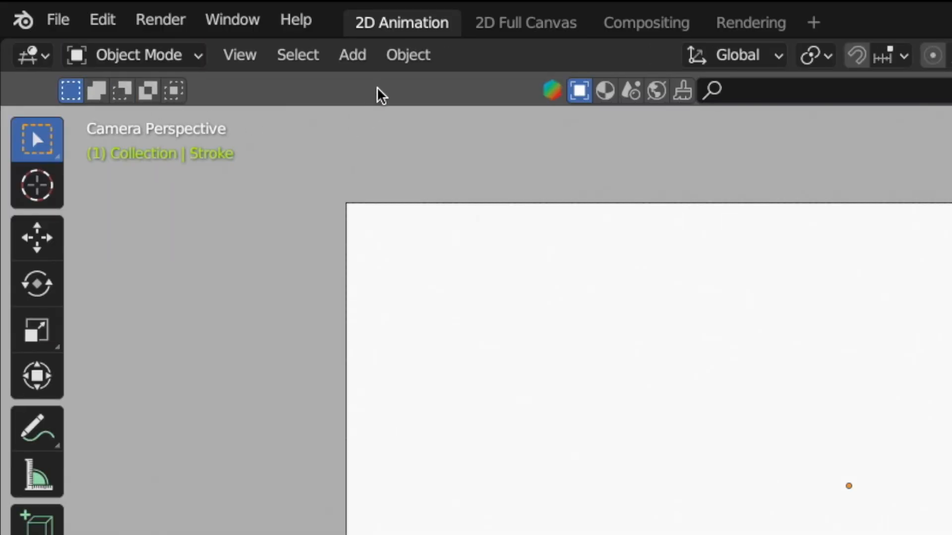
left_click(352, 54)
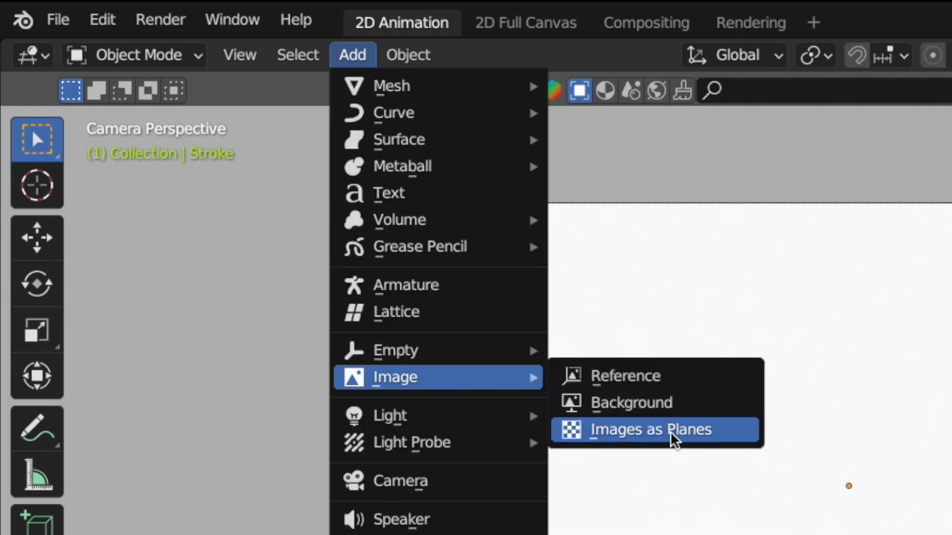
left_click(650, 429)
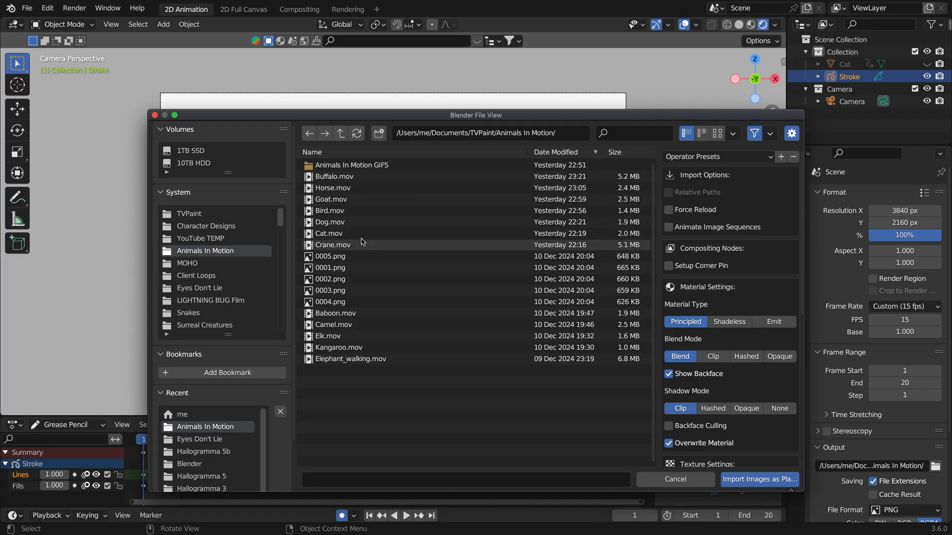
left_click(333, 245)
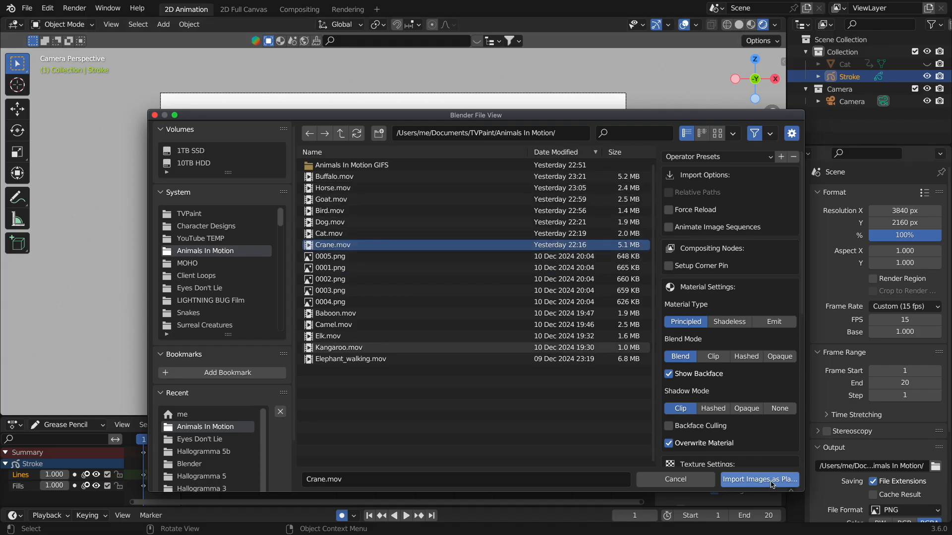
mouse_move(764, 486)
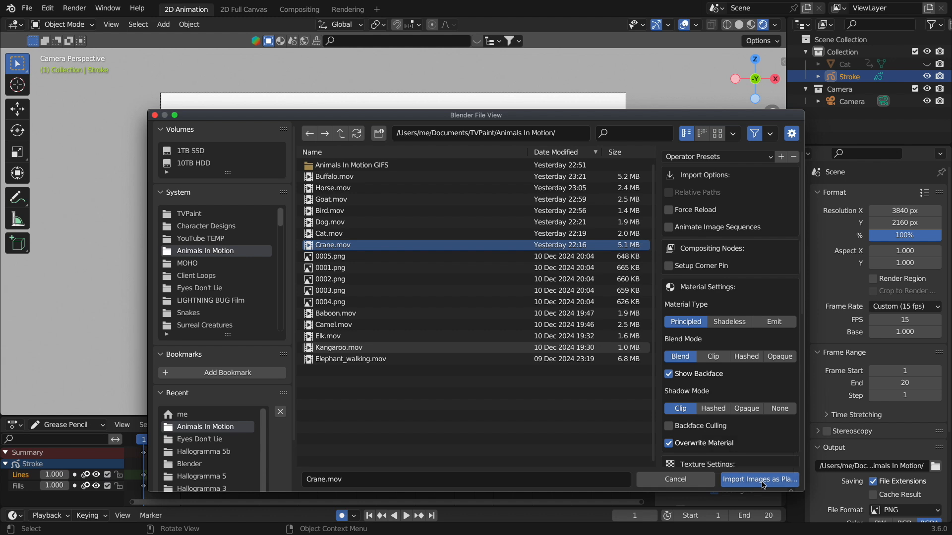
left_click(759, 479)
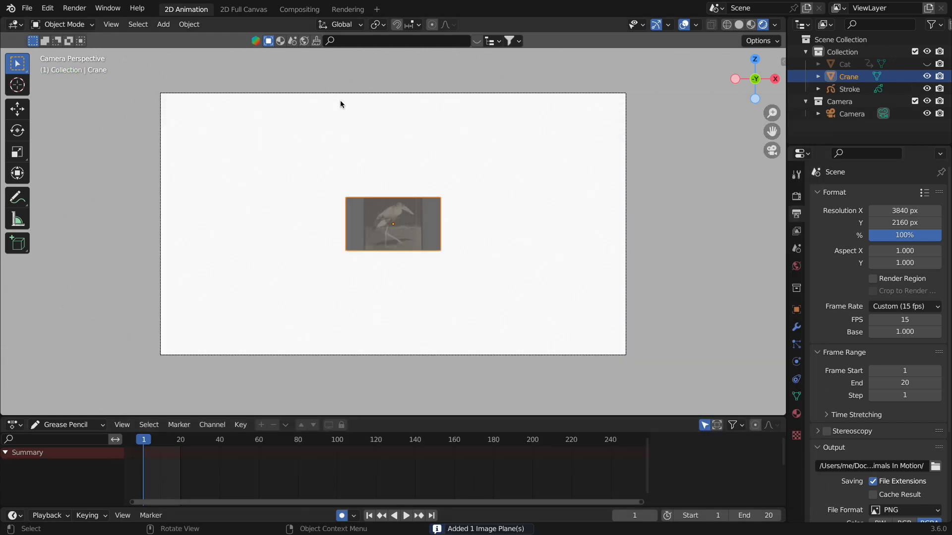
mouse_move(425, 211)
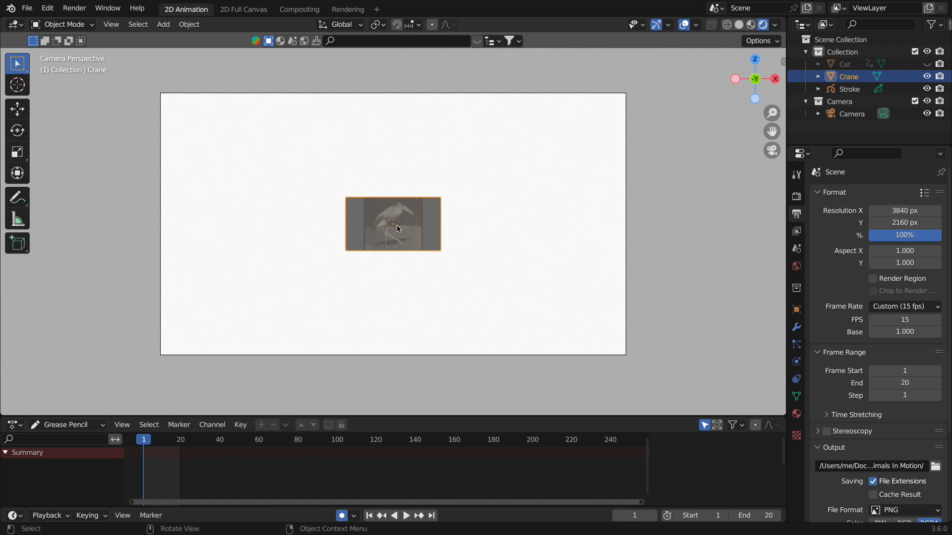
Scale the crane image plane up so it fills the white canvas
key("s")
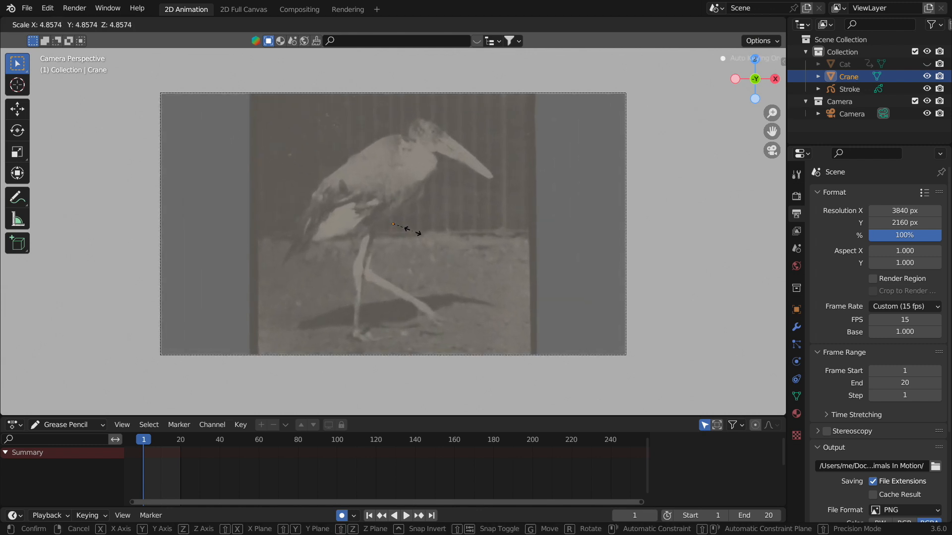
left_click(406, 516)
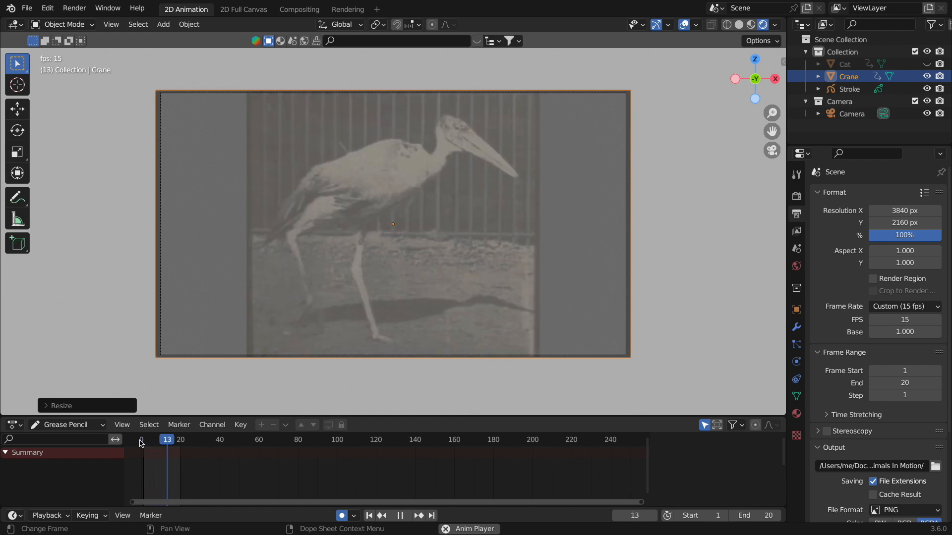
Scrub the timeline to find the last reference frame and set Frame Range End to 11
left_click(157, 439)
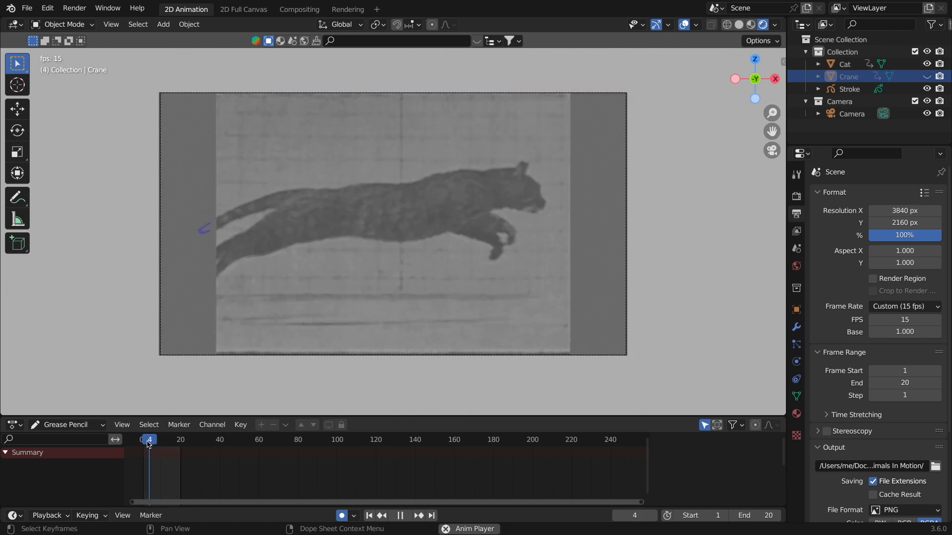
left_click(168, 439)
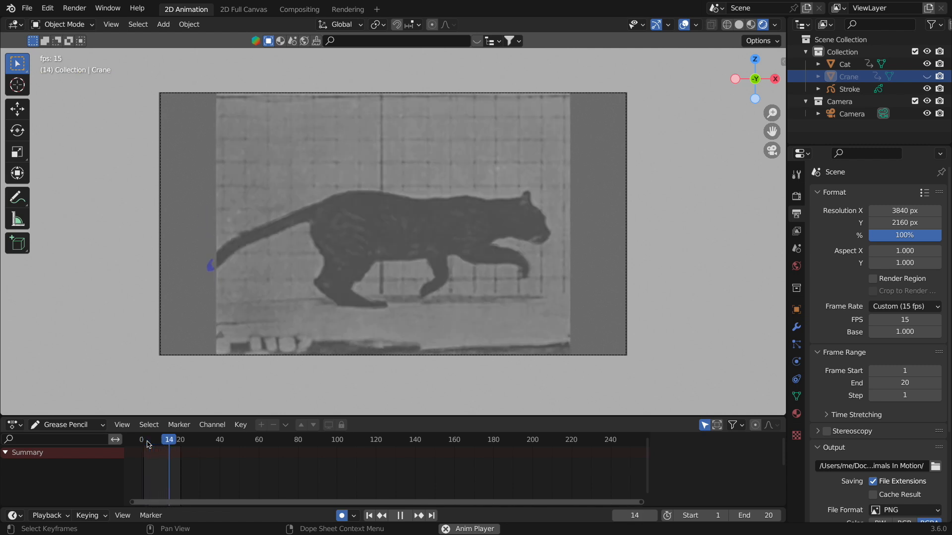
left_click(165, 440)
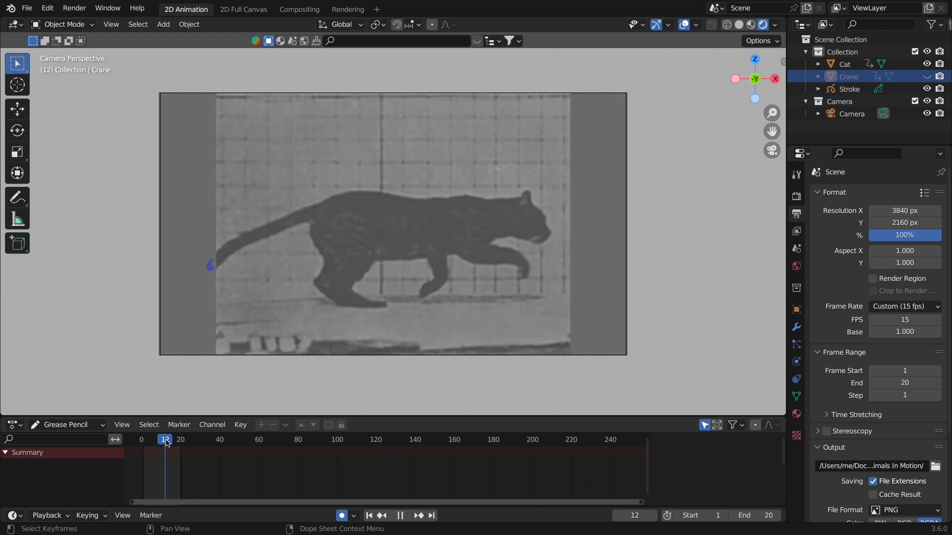
left_click(172, 440)
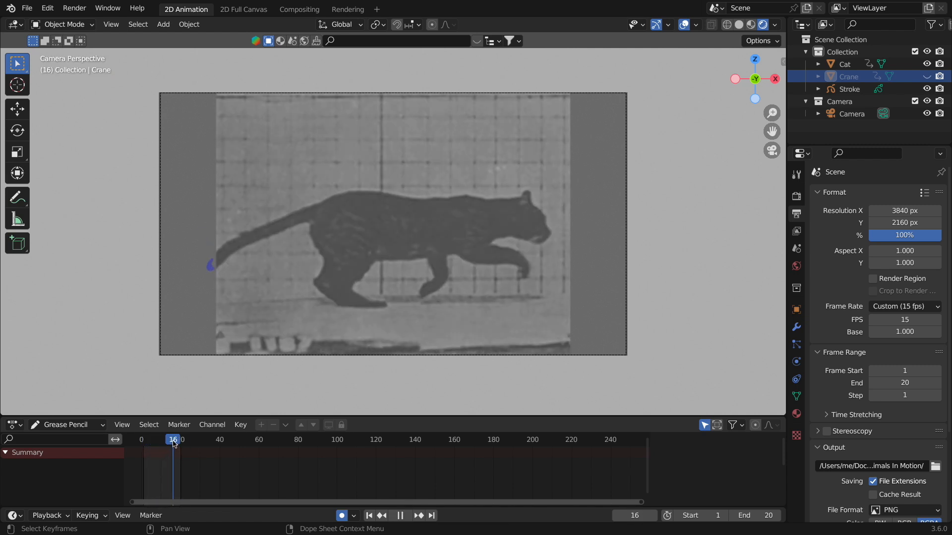
left_click(167, 439)
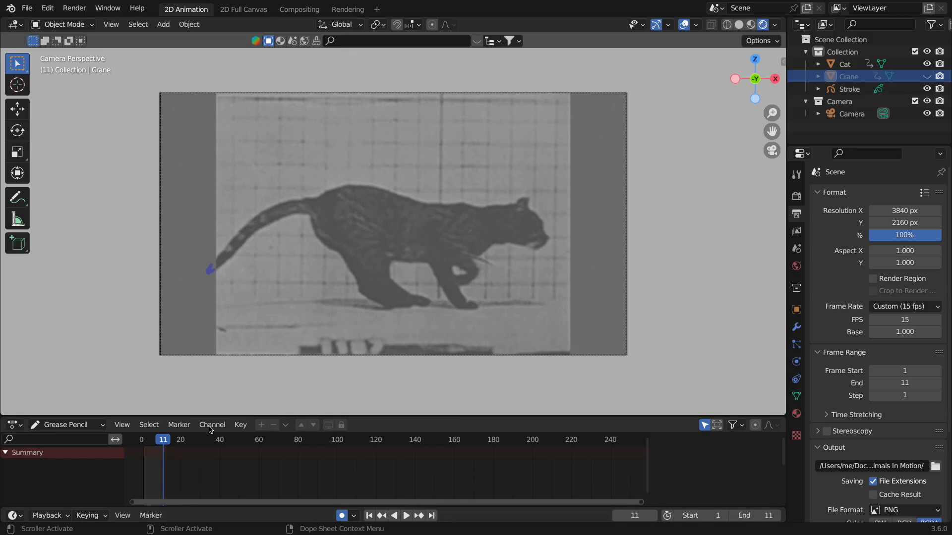
left_click(405, 516)
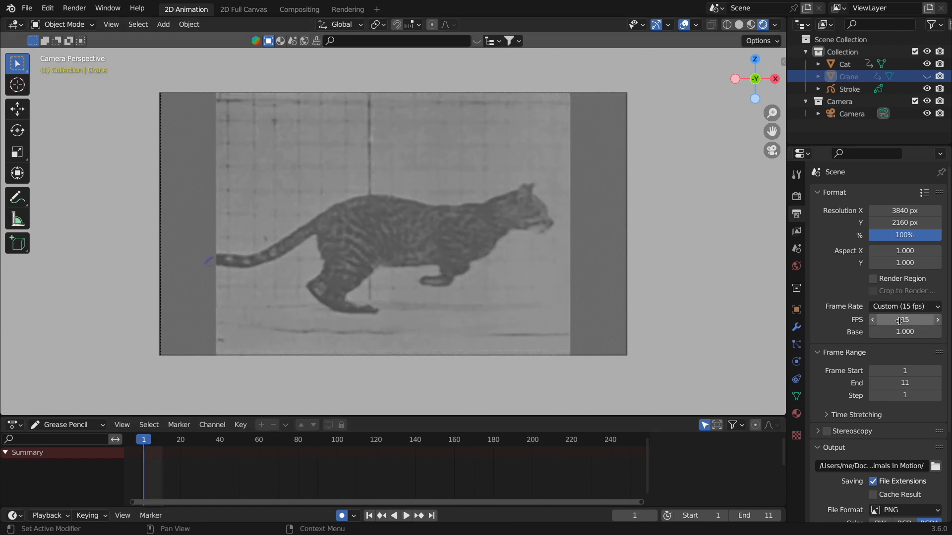
mouse_move(901, 320)
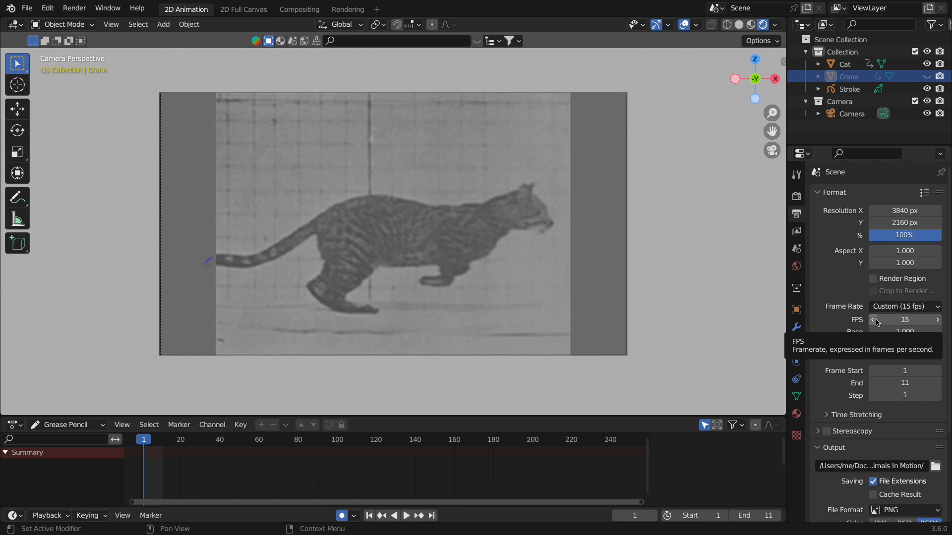
left_click(405, 515)
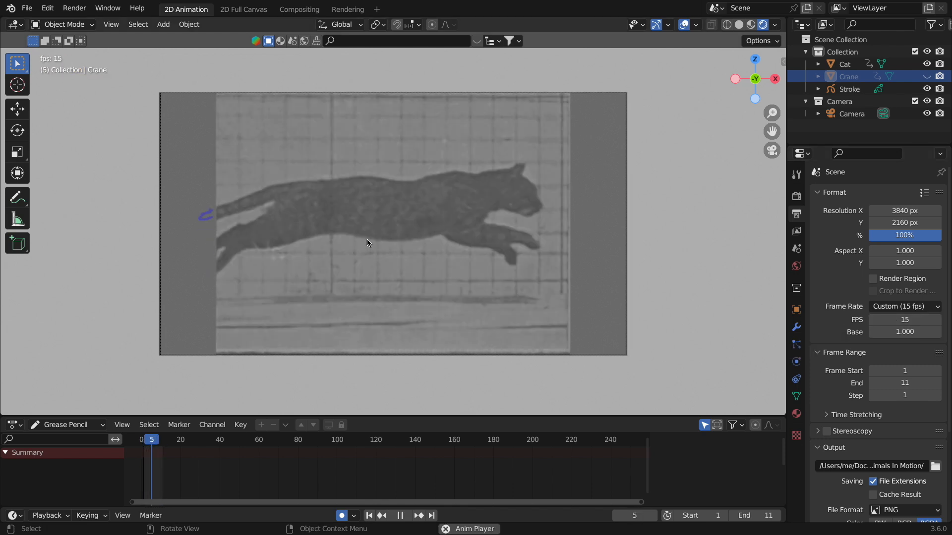
left_click(380, 515)
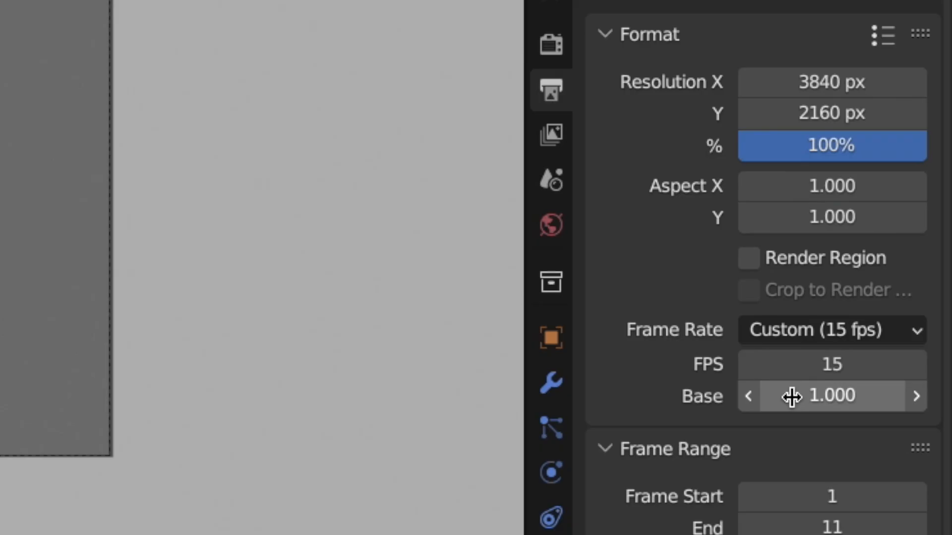
mouse_move(806, 364)
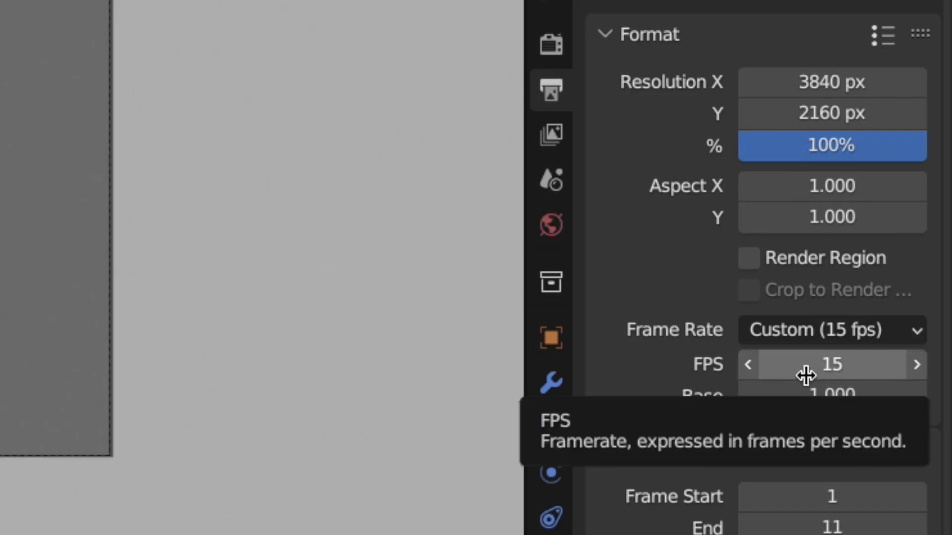
mouse_move(781, 82)
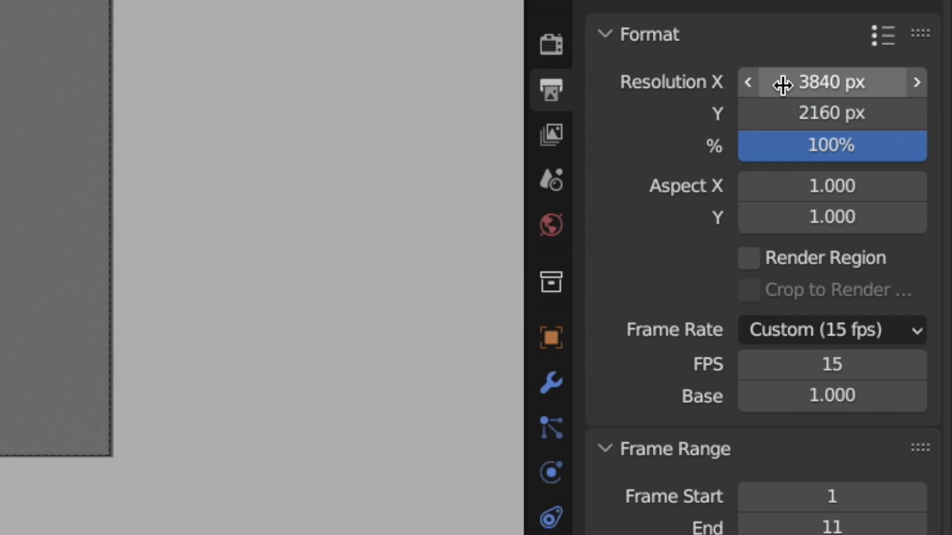
mouse_move(580, 100)
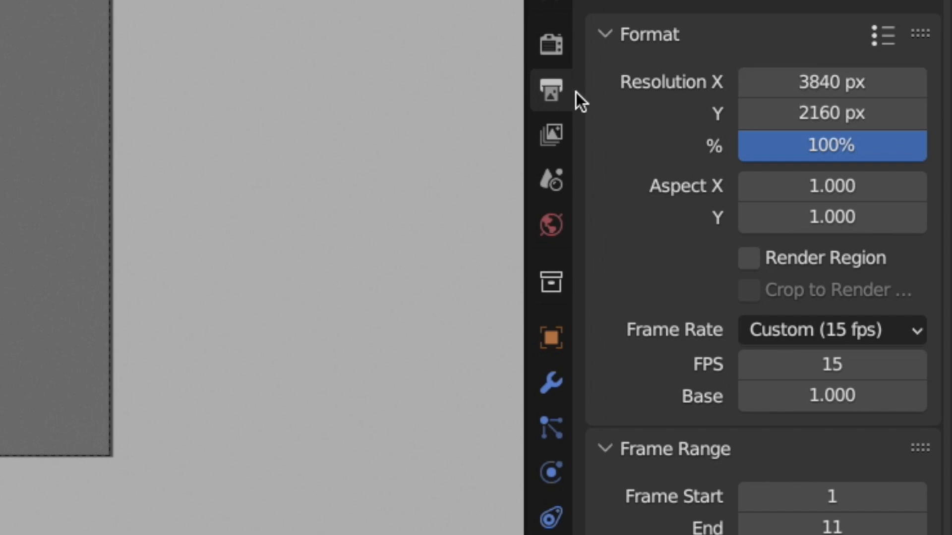
scroll("down", 3)
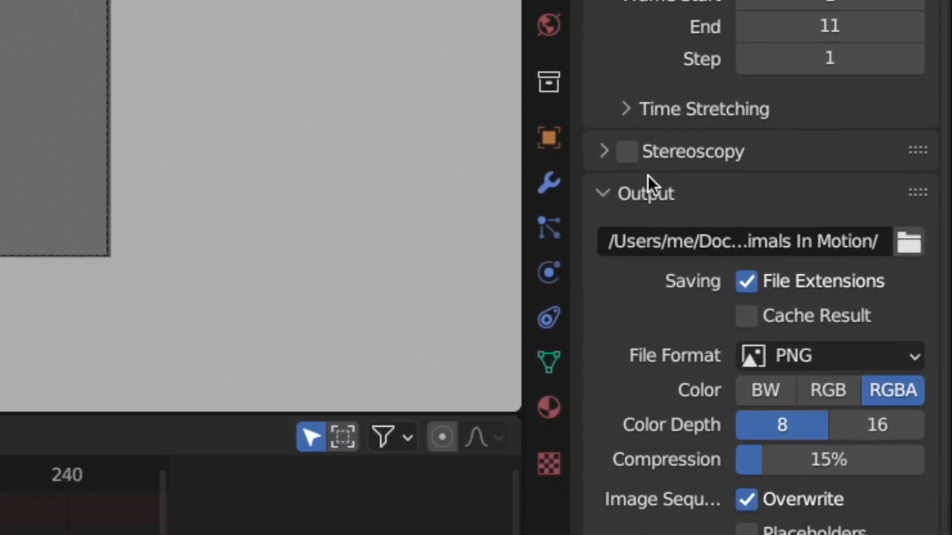
scroll("down", 3)
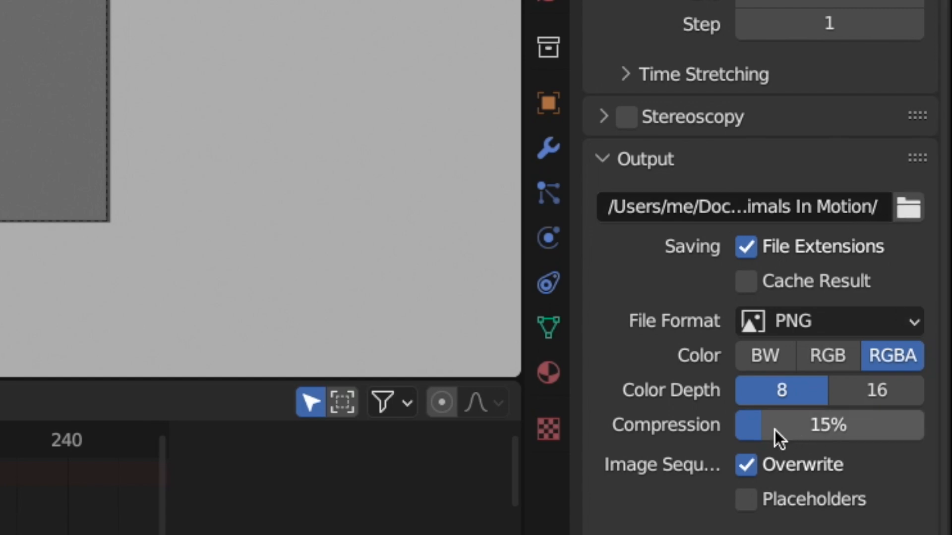
mouse_move(826, 356)
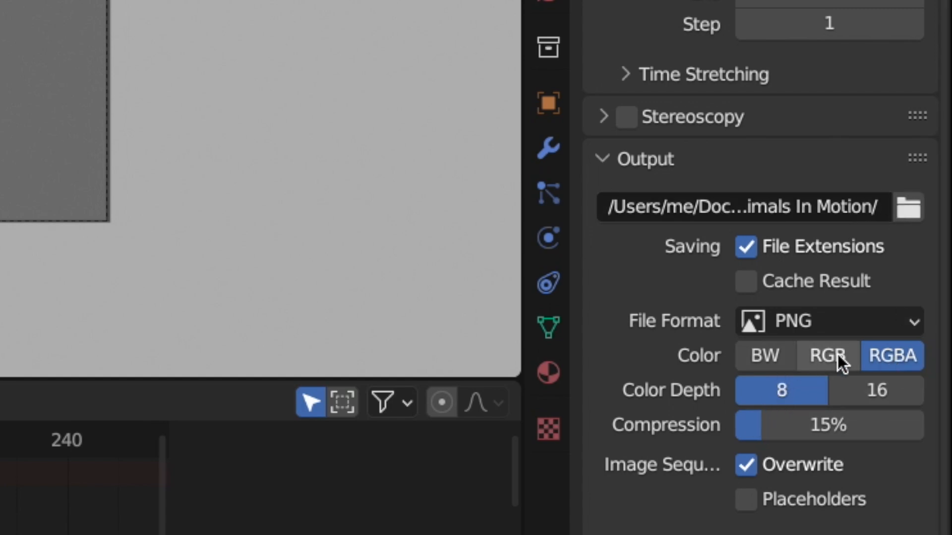
mouse_move(807, 380)
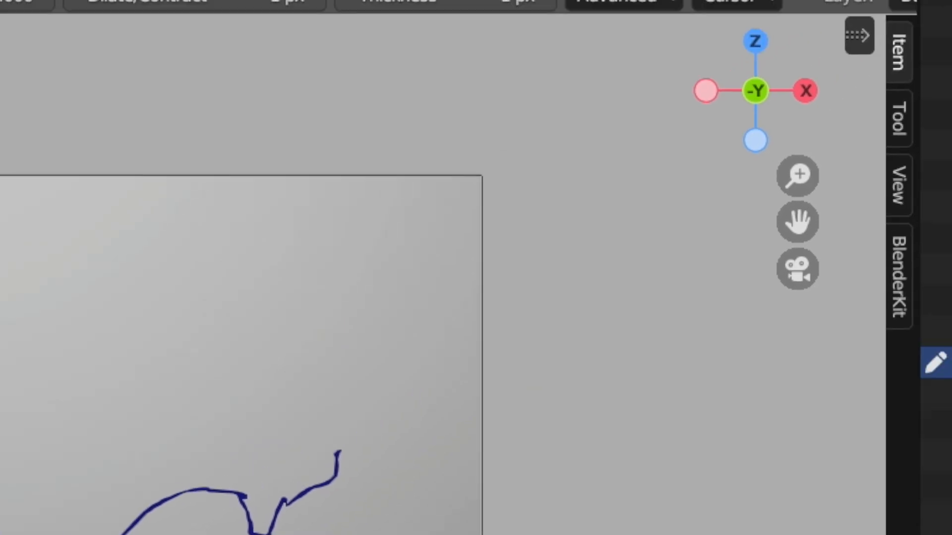
mouse_move(674, 64)
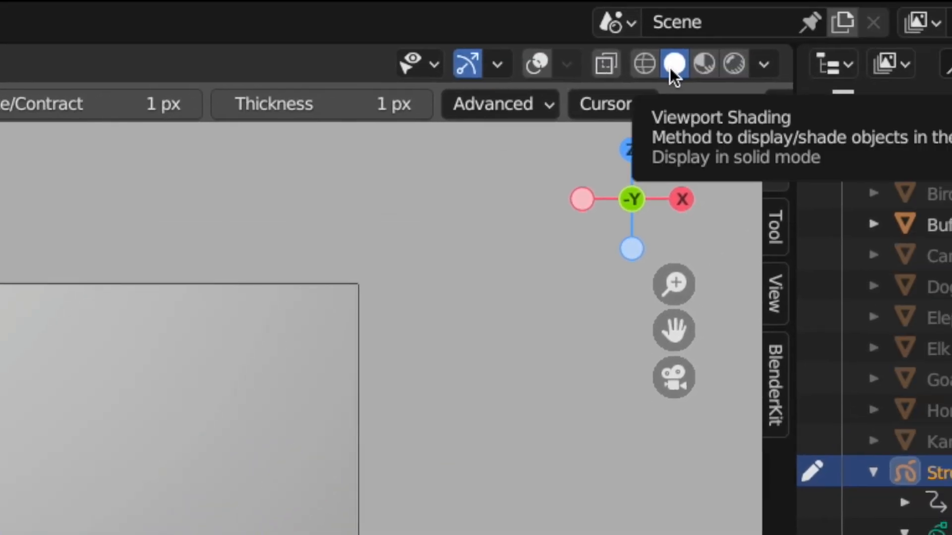
mouse_move(685, 75)
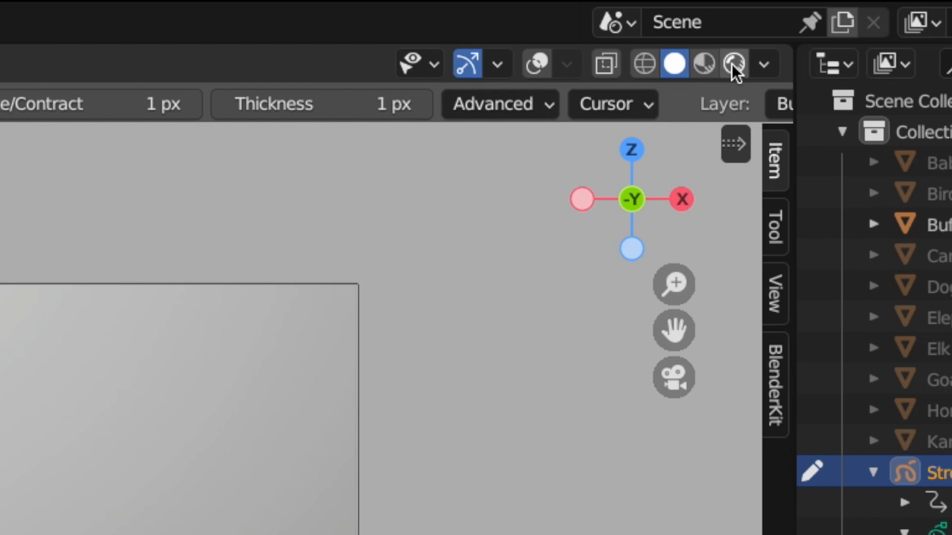
Switch the viewport to Rendered shading and scrub to frame 15 to see the bison reference
left_click(734, 63)
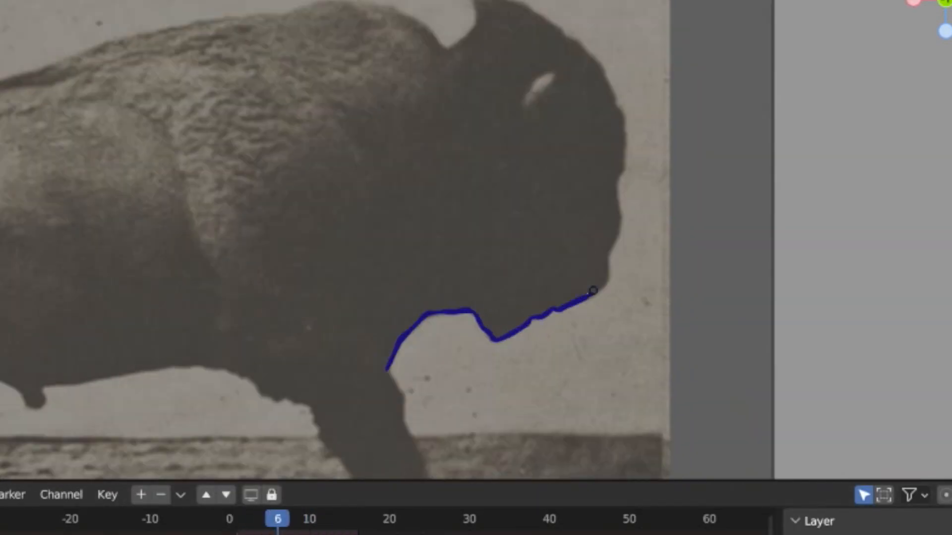
left_click(349, 519)
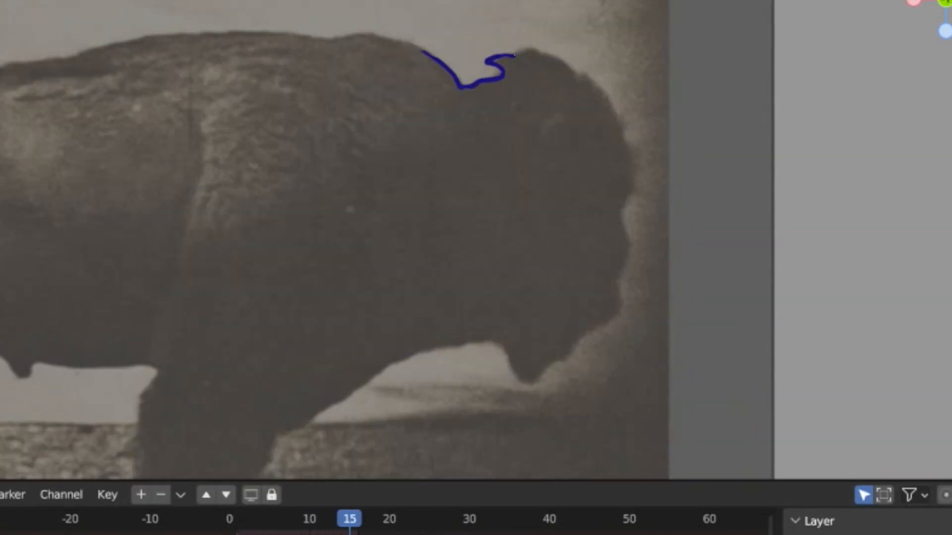